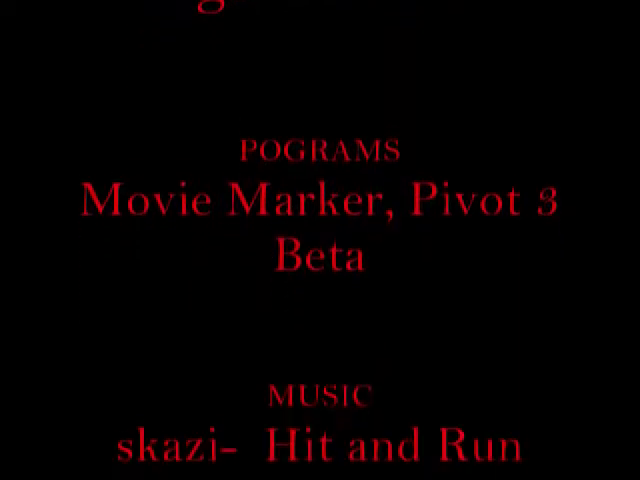
scroll(up, 3)
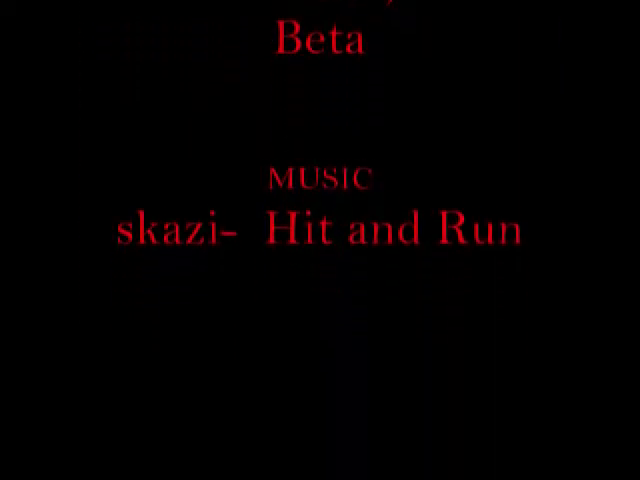